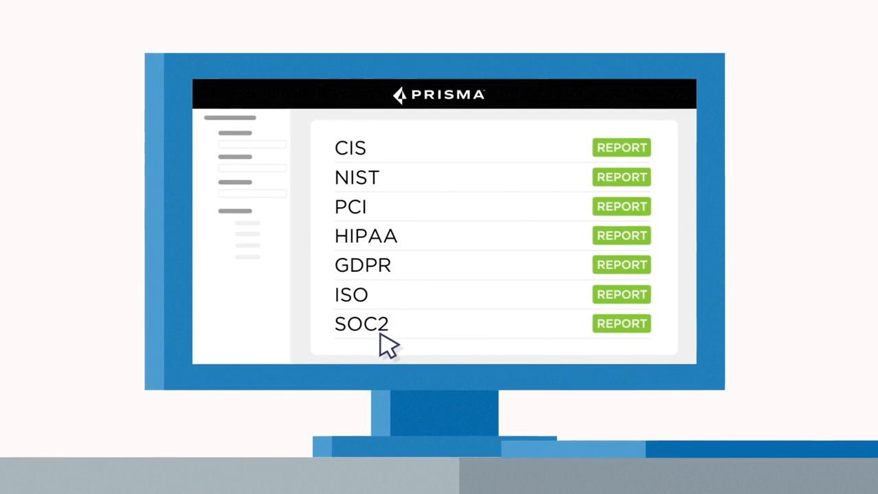
mouse_move(612, 249)
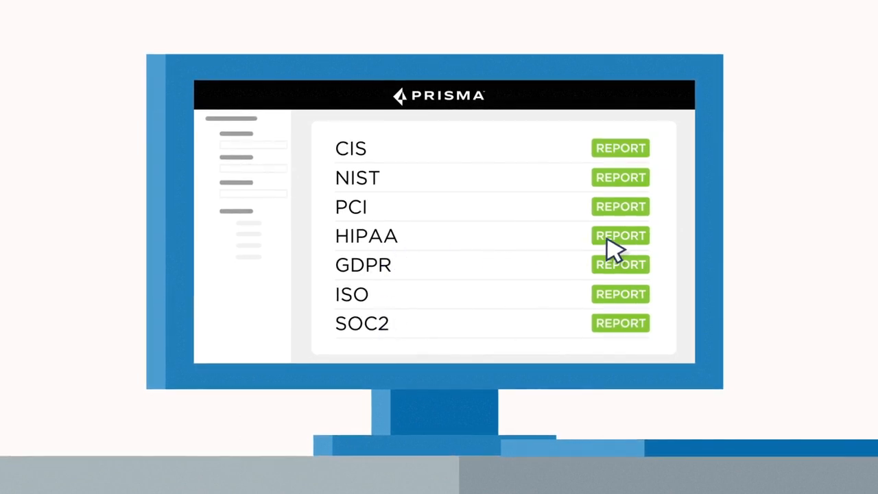